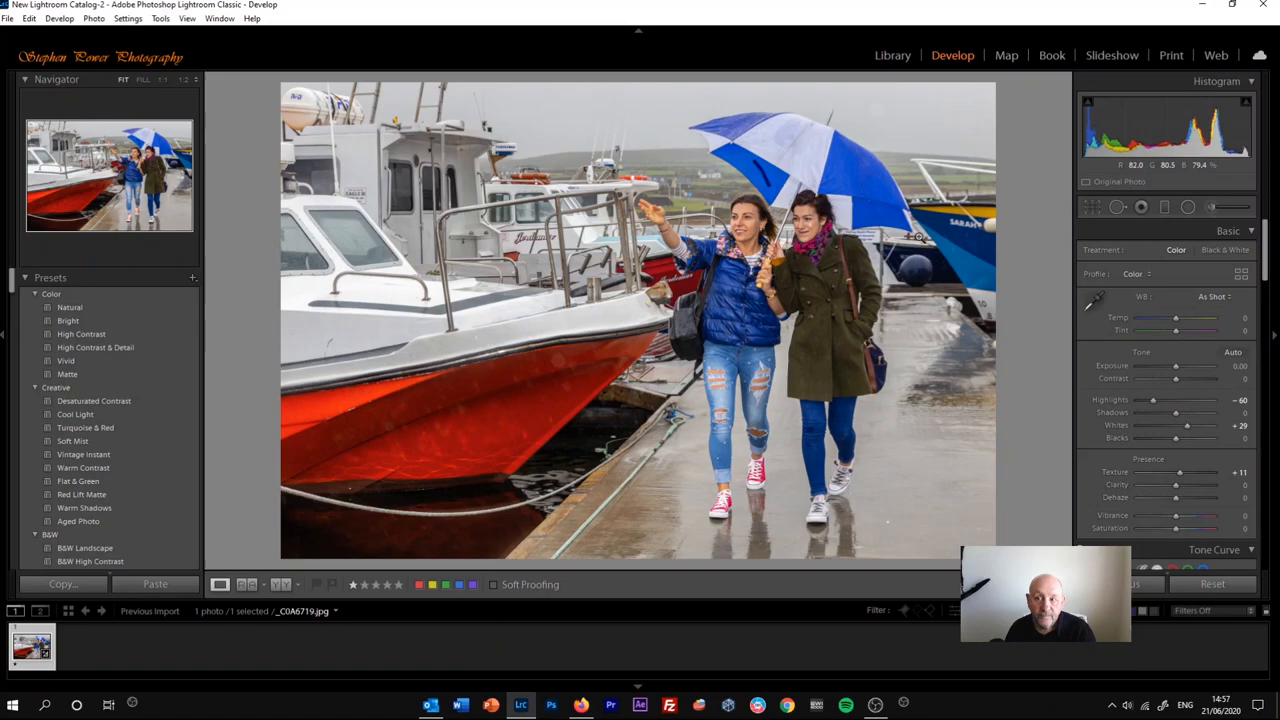
pyautogui.moveTo(1188, 206)
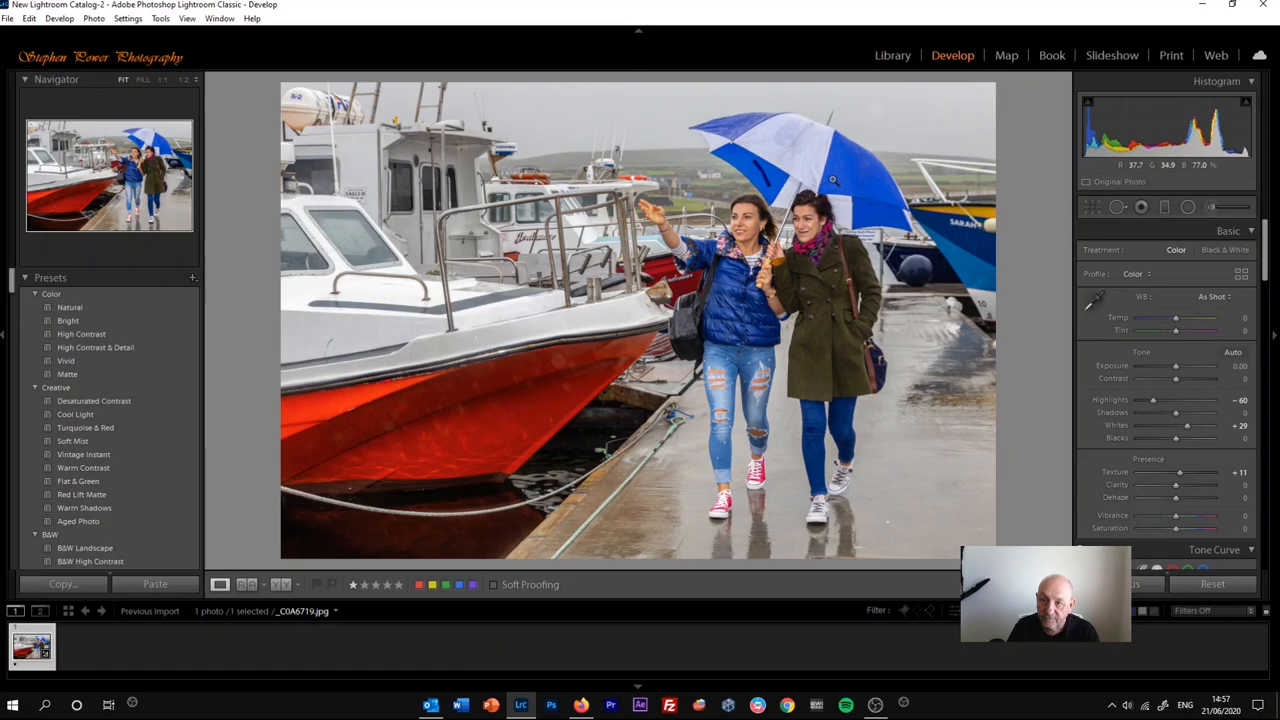
# Step: Try shifting the photo's blues toward purple, then return them to their original colour
pyautogui.scroll(-3)
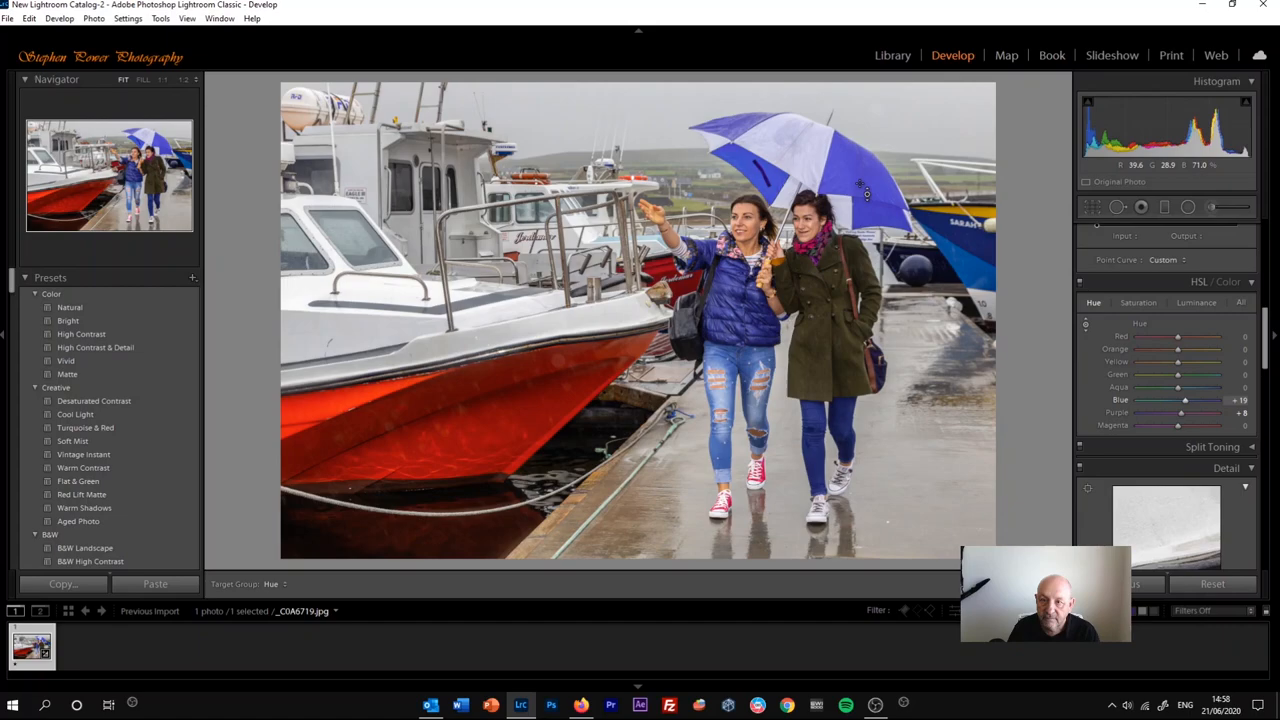
pyautogui.moveTo(1184, 400); pyautogui.dragTo(1216, 400)
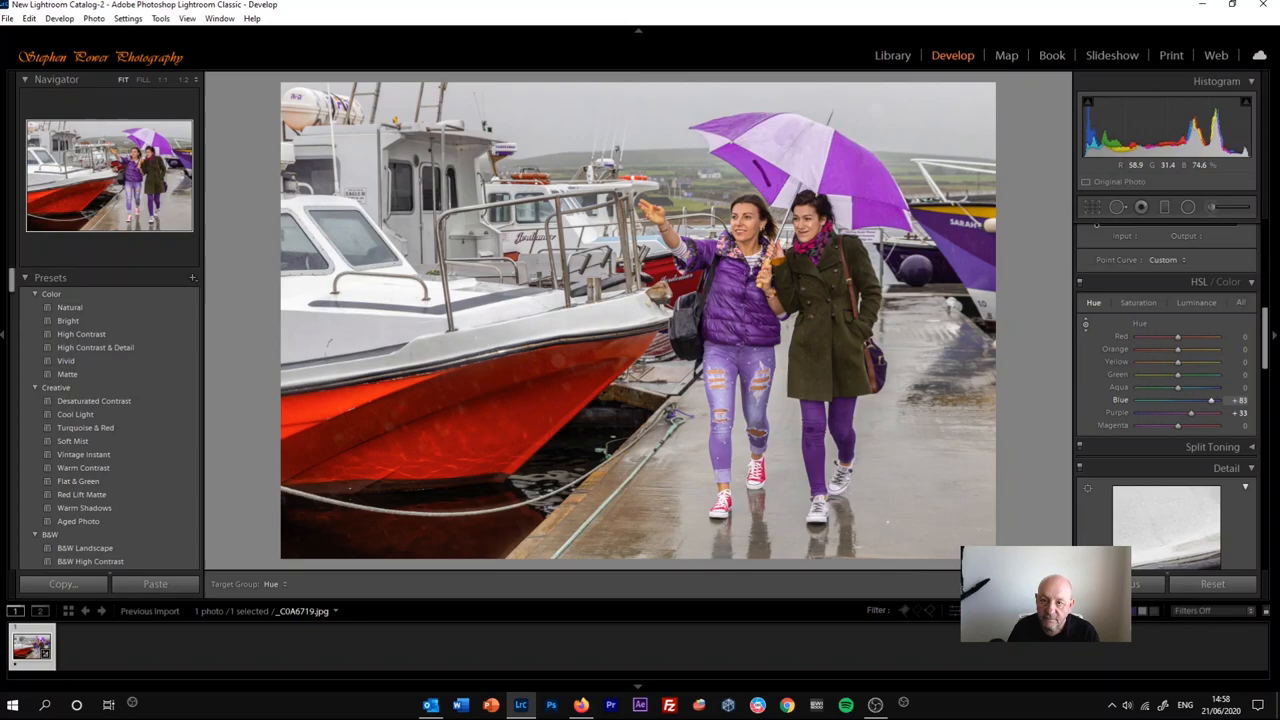
pyautogui.moveTo(1192, 400); pyautogui.dragTo(1158, 400)
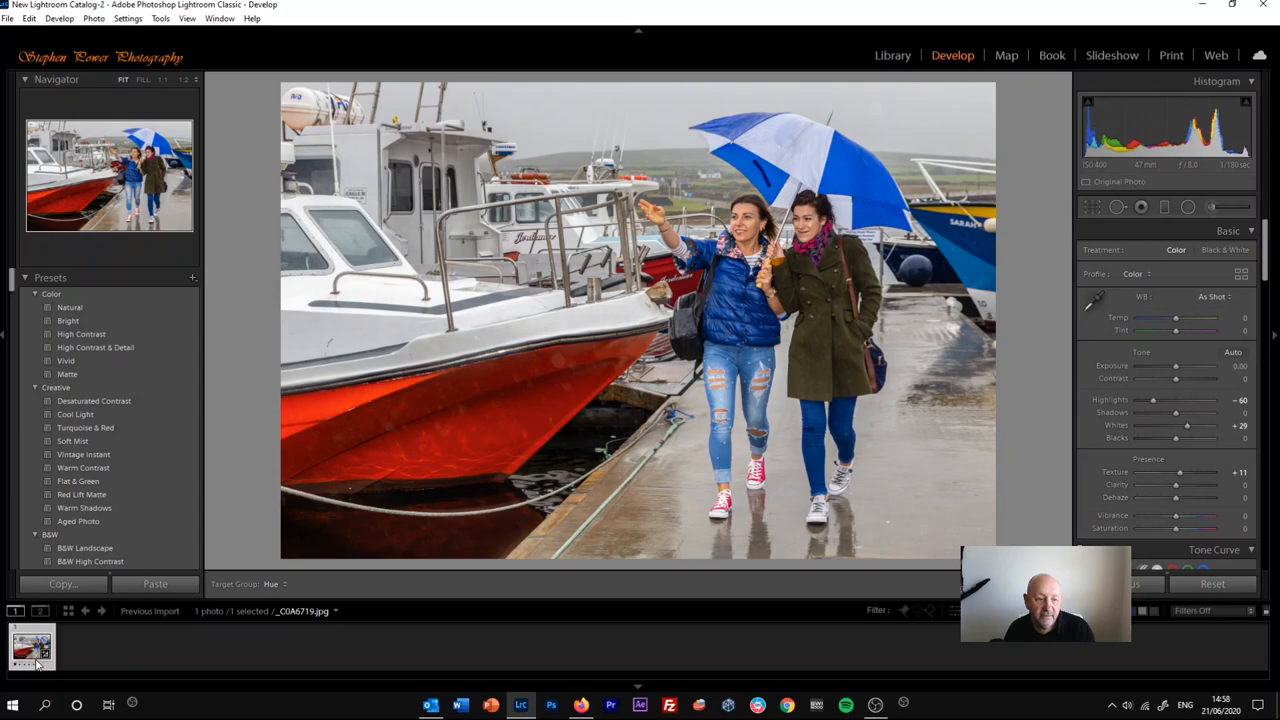
# Step: Create a virtual copy of the umbrella photo from the filmstrip
pyautogui.rightClick(32, 644)
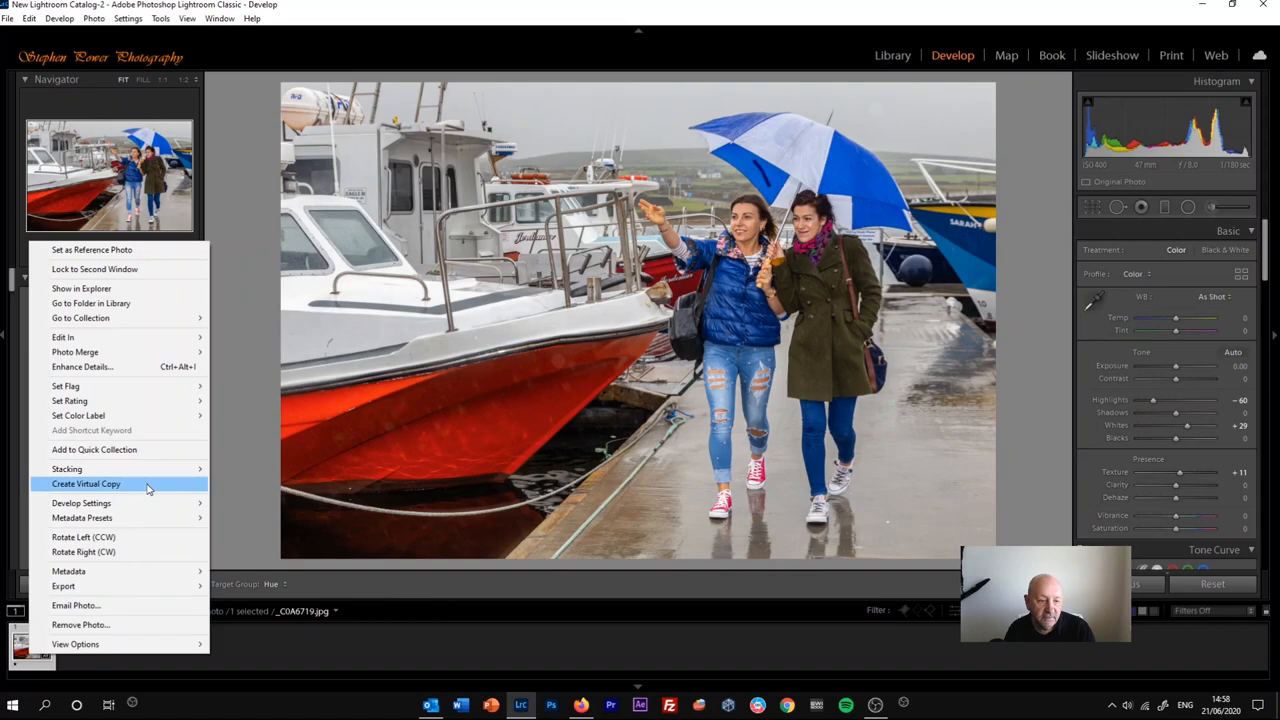
pyautogui.click(84, 482)
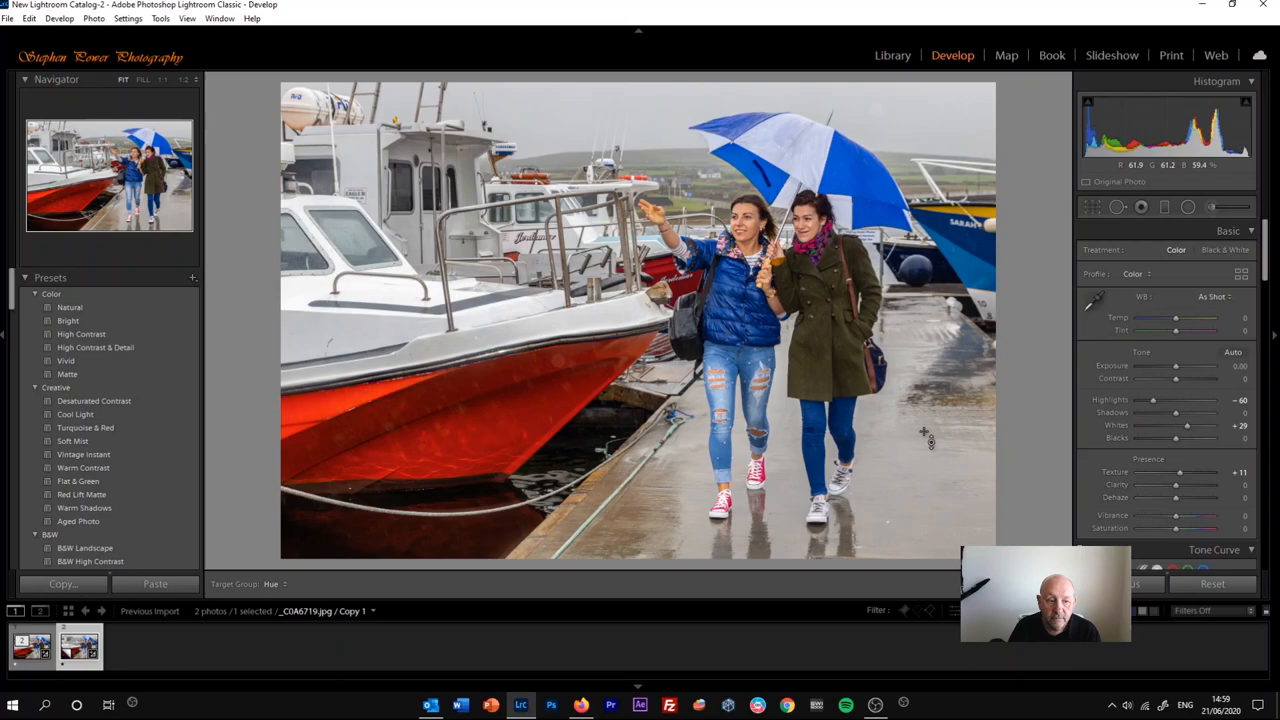
pyautogui.moveTo(80, 644)
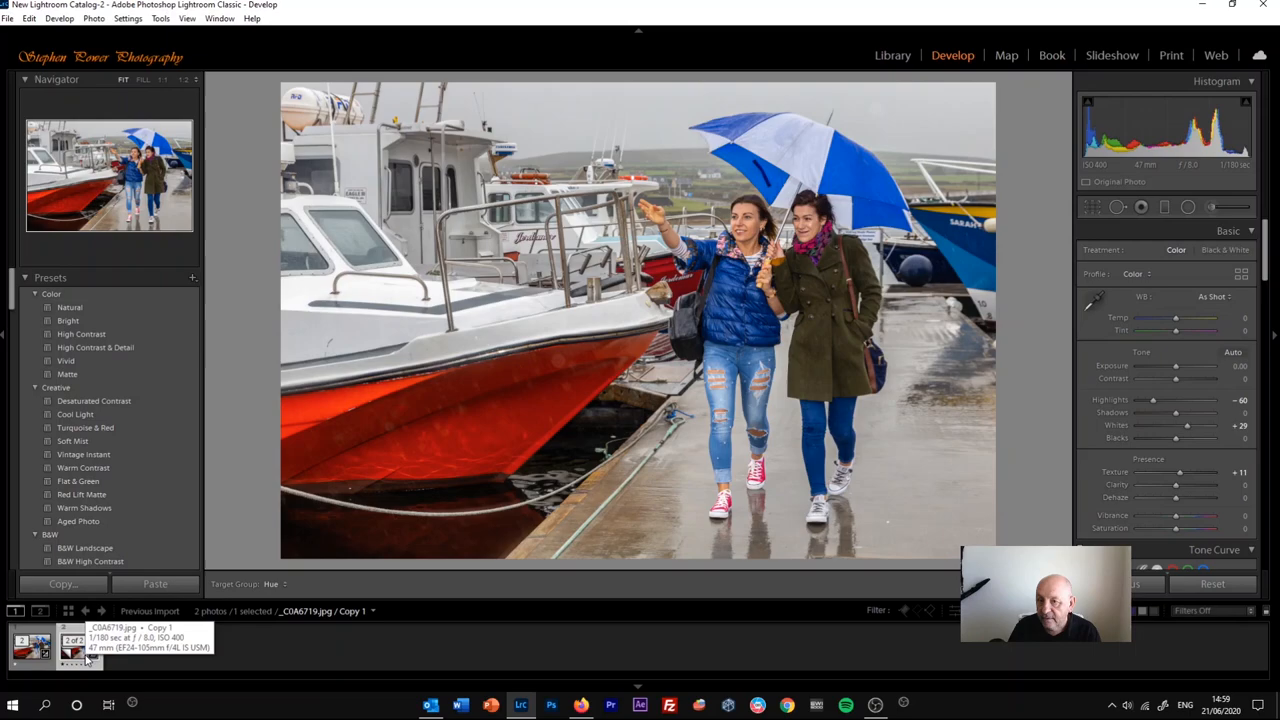
# Step: Select the virtual copy and zoom in on the umbrella and the two women
pyautogui.click(78, 644)
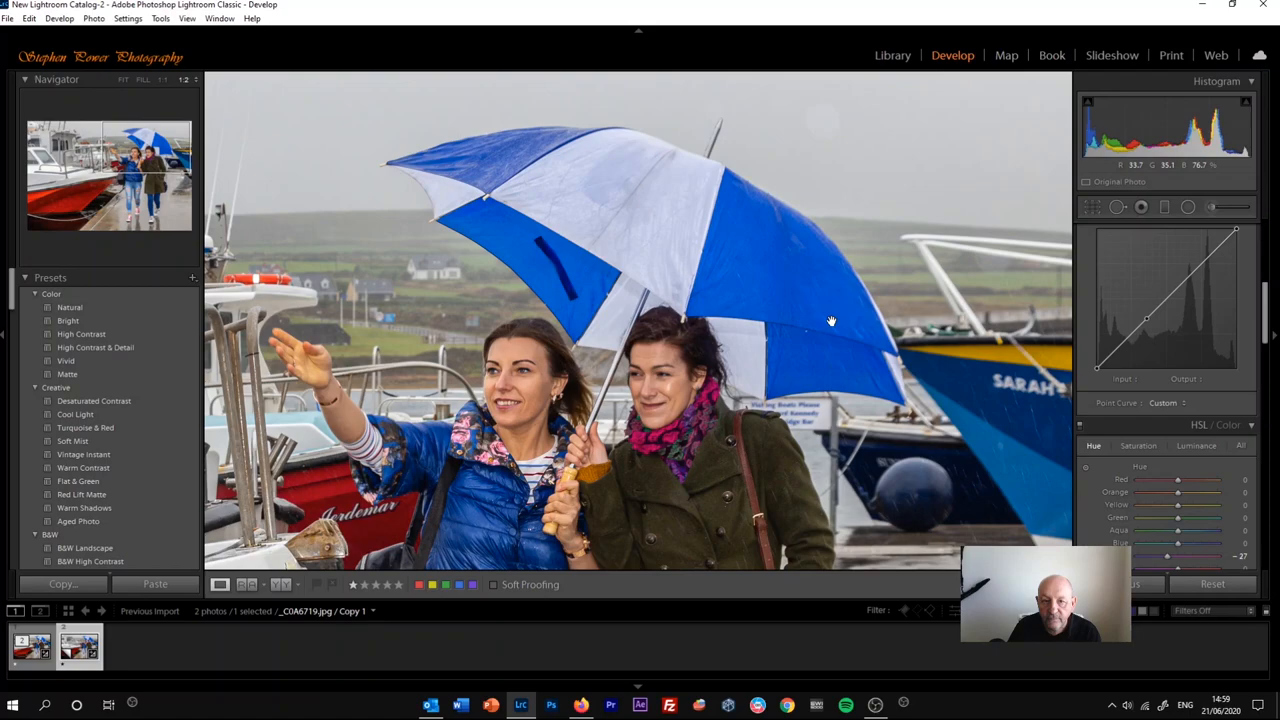
pyautogui.click(184, 80)
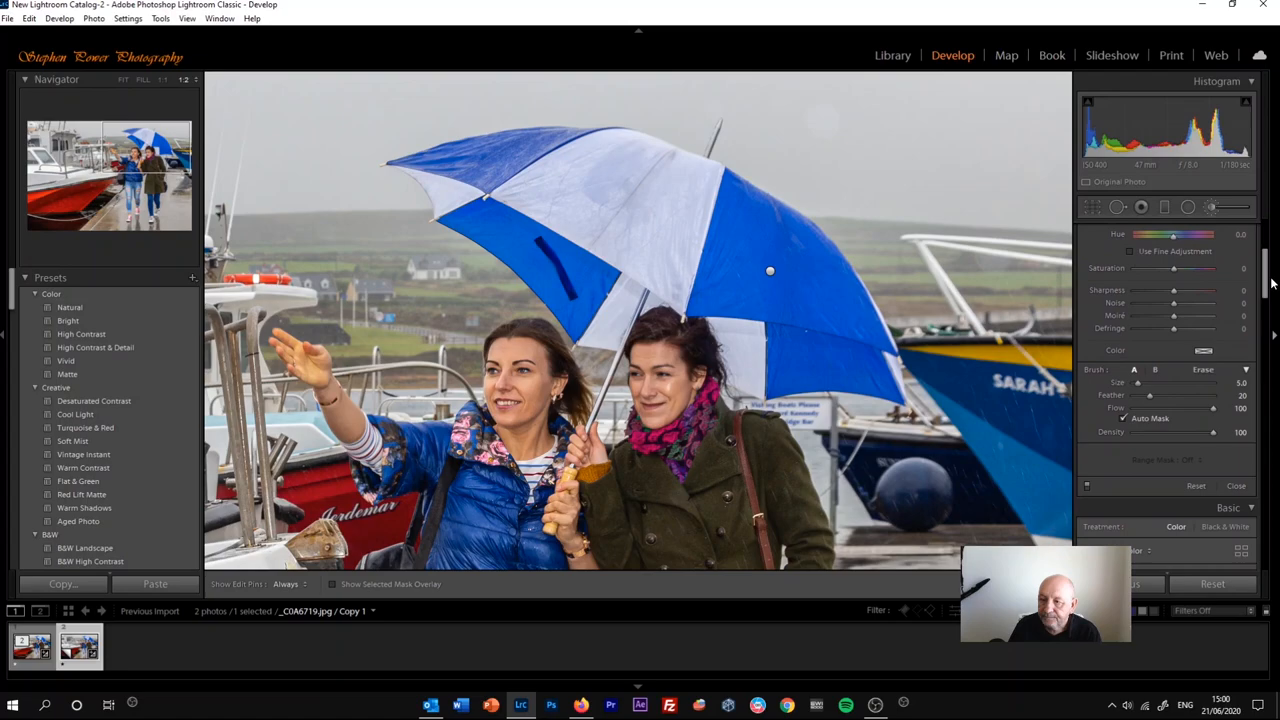
pyautogui.moveTo(1148, 418)
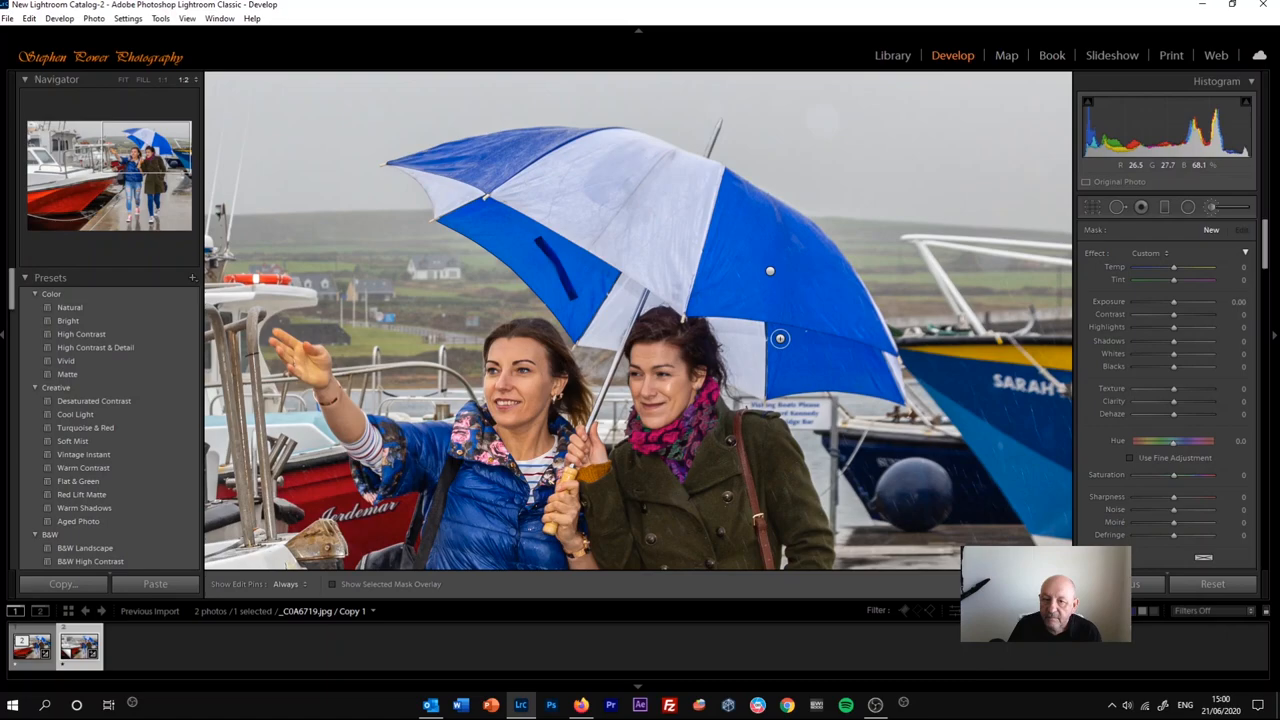
# Step: Brush a local adjustment mask over the right-hand blue umbrella panel
pyautogui.moveTo(780, 340); pyautogui.dragTo(738, 256)
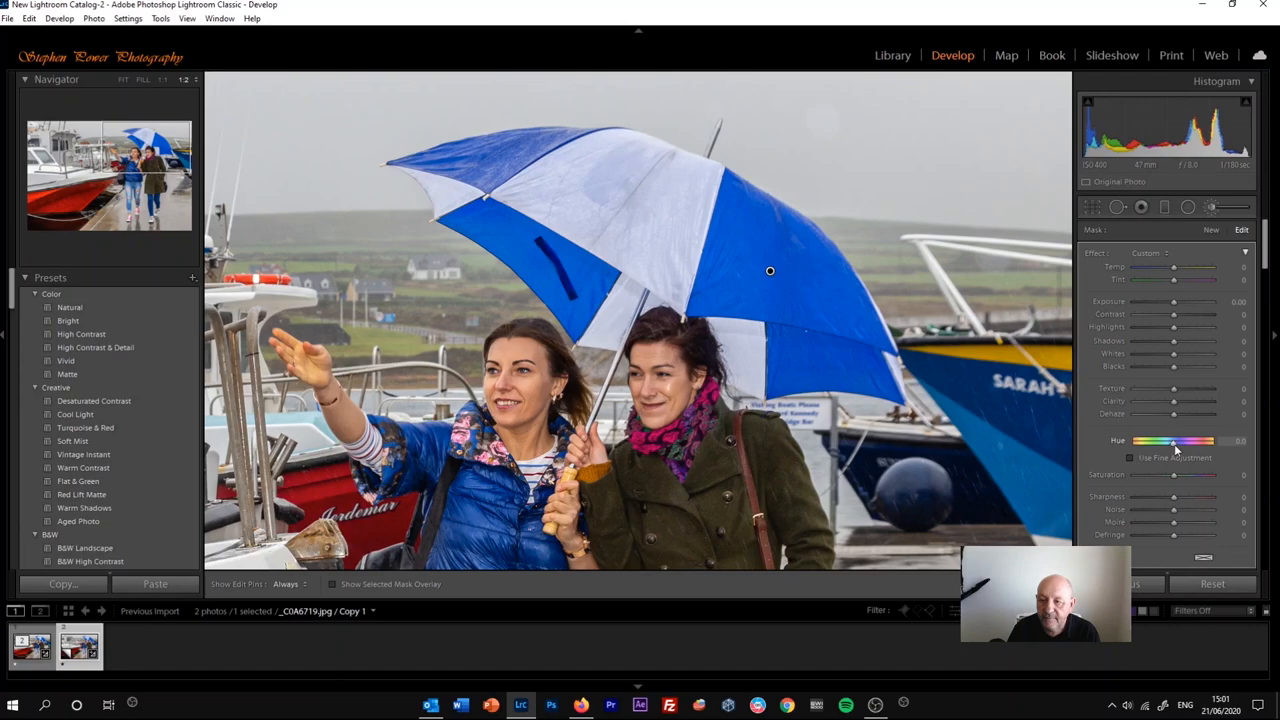
# Step: Shift the masked panel's Hue through purple and pinkish red to settle on red
pyautogui.moveTo(1140, 442); pyautogui.dragTo(1176, 442)
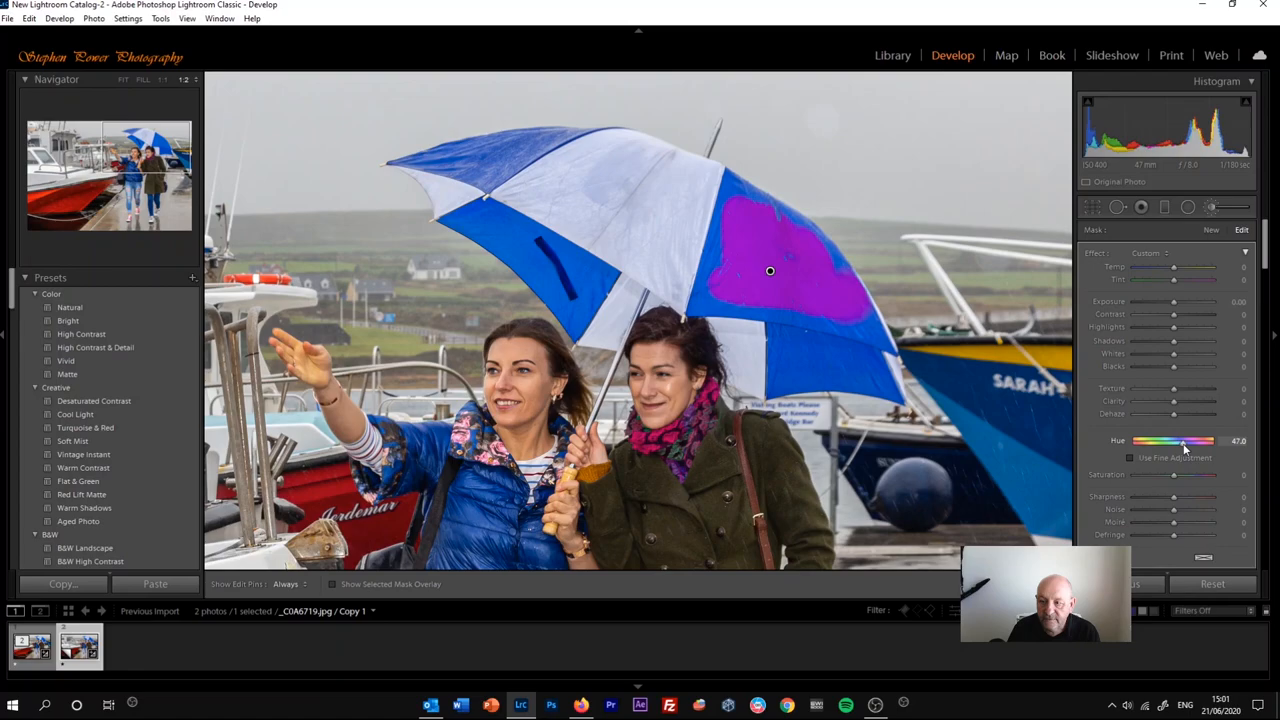
pyautogui.moveTo(1172, 442); pyautogui.dragTo(1204, 442)
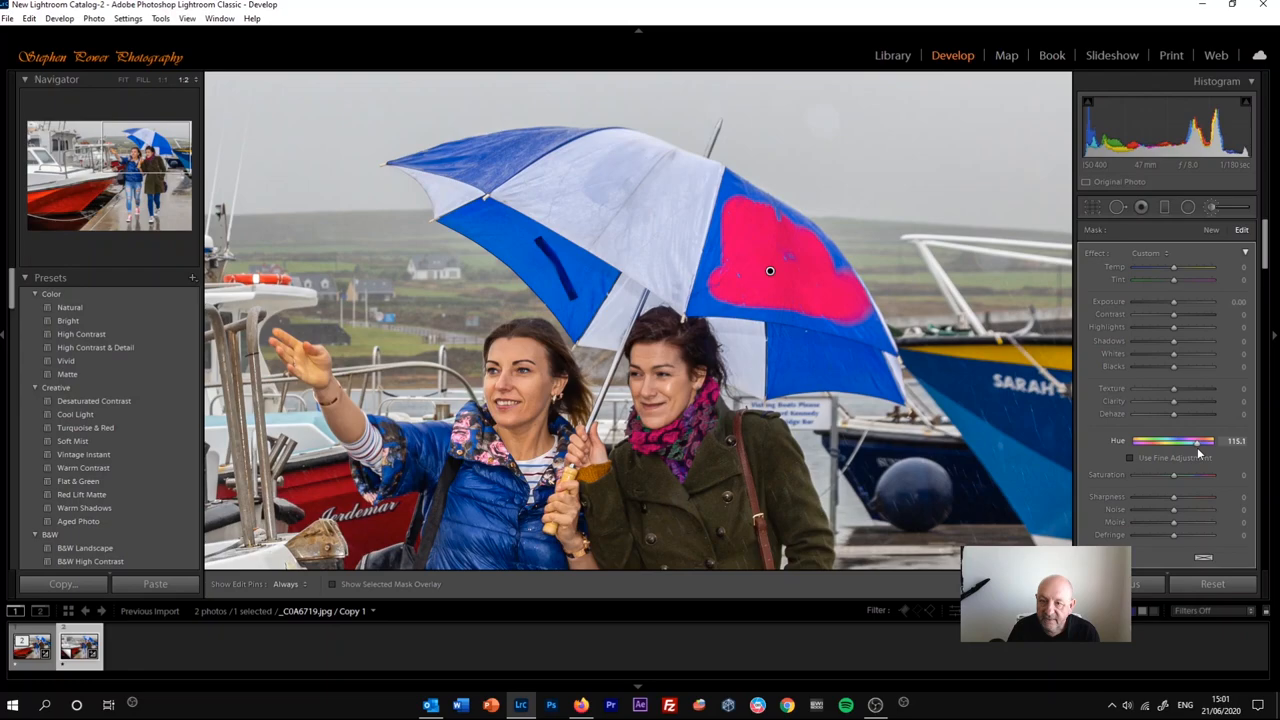
pyautogui.moveTo(1200, 442); pyautogui.dragTo(1184, 442)
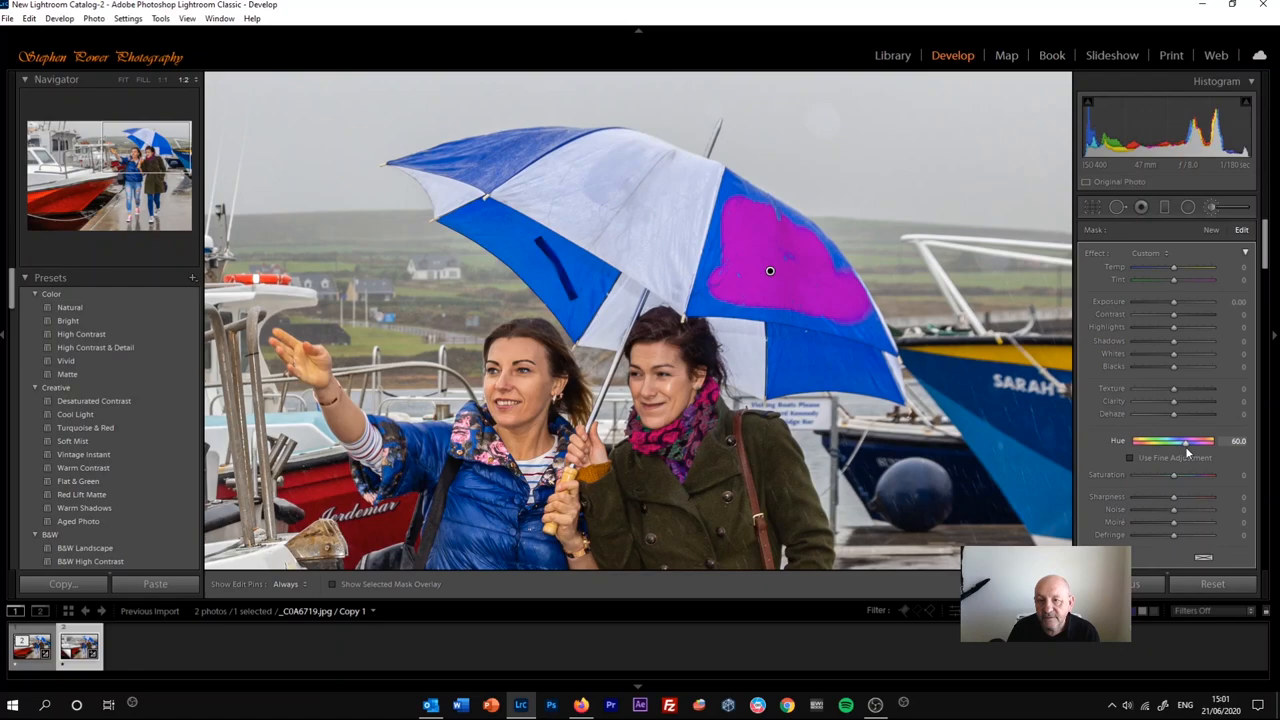
pyautogui.moveTo(1184, 442); pyautogui.dragTo(1208, 442)
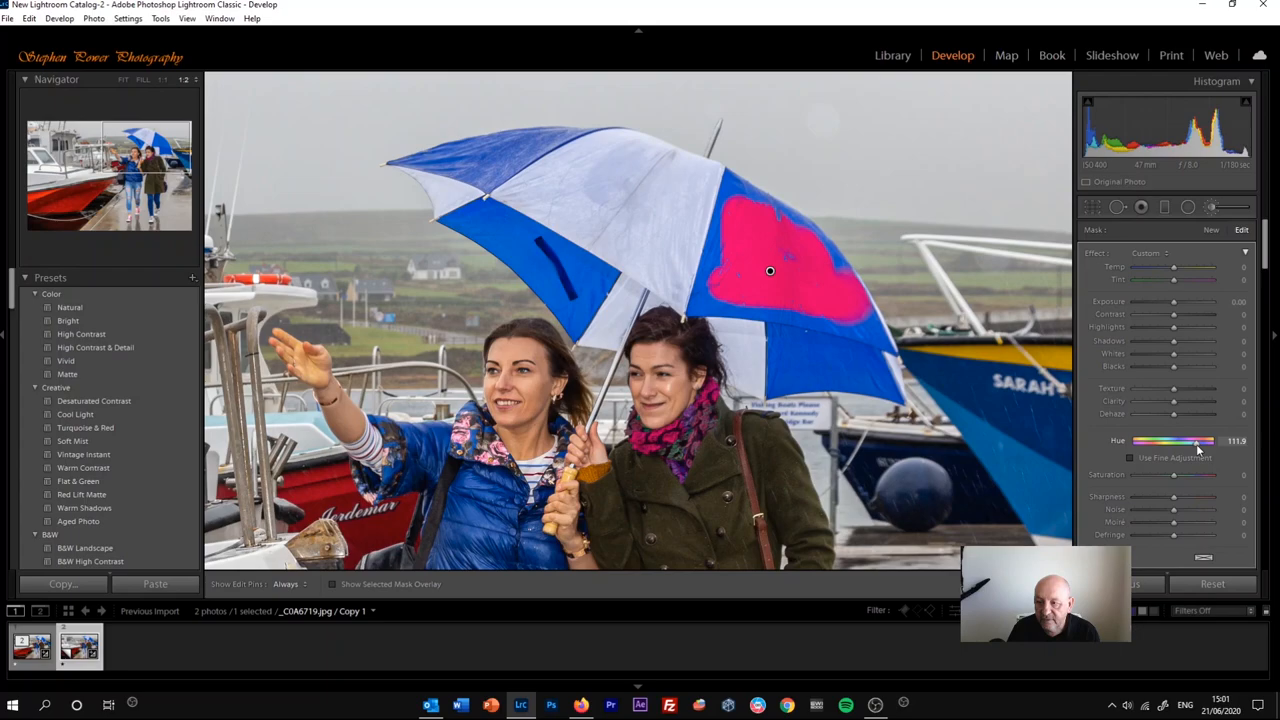
pyautogui.moveTo(1176, 442); pyautogui.dragTo(1196, 442)
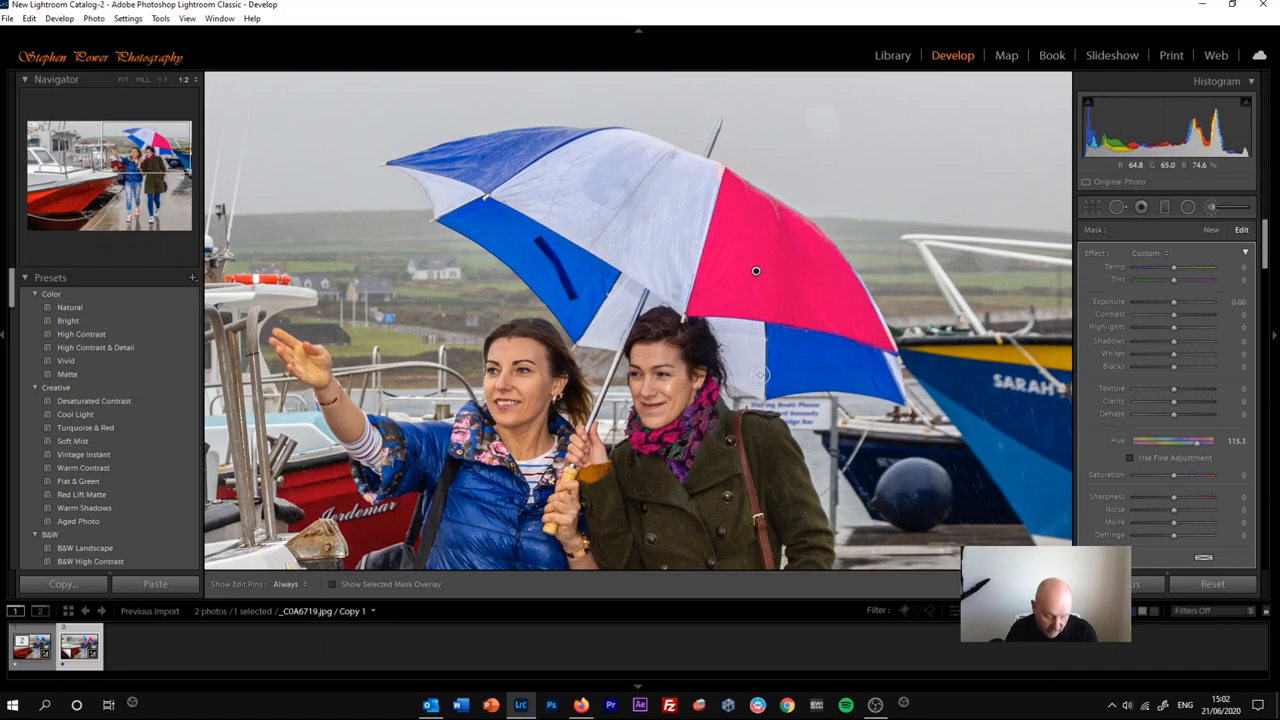
# Step: Enable finer hue control for the panel, then fit the whole photo on screen
pyautogui.click(1132, 456)
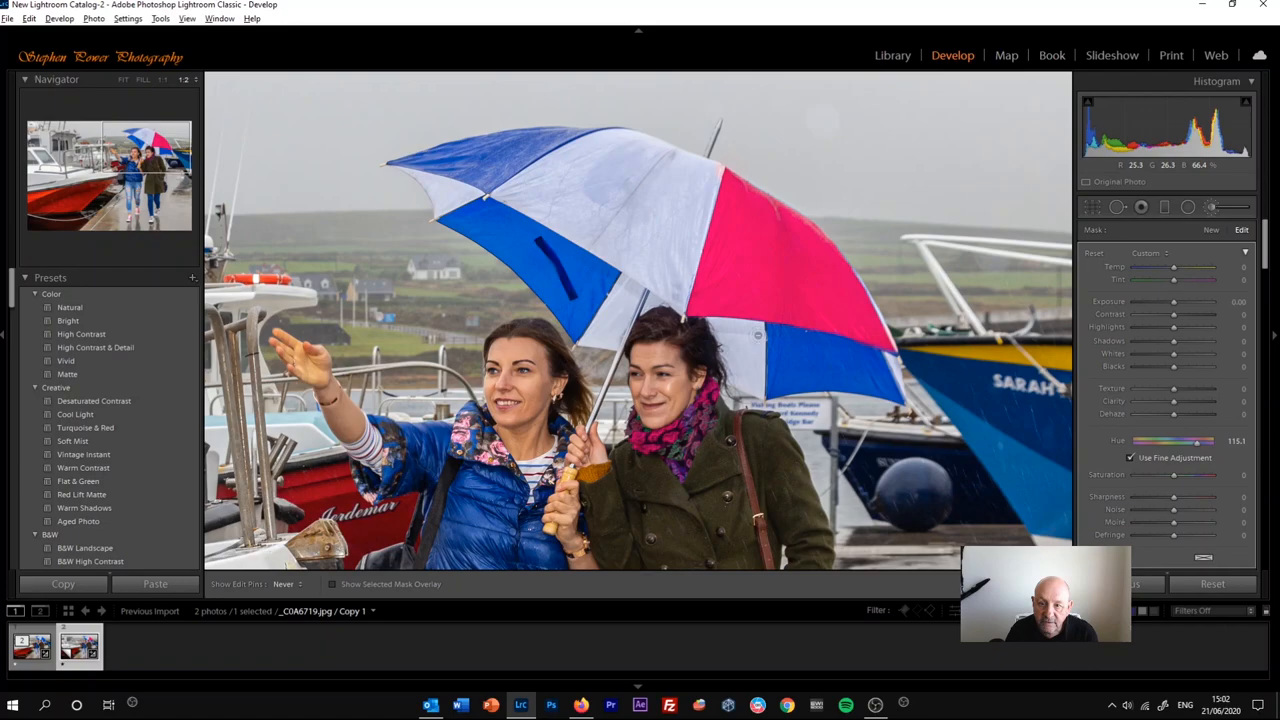
pyautogui.click(184, 80)
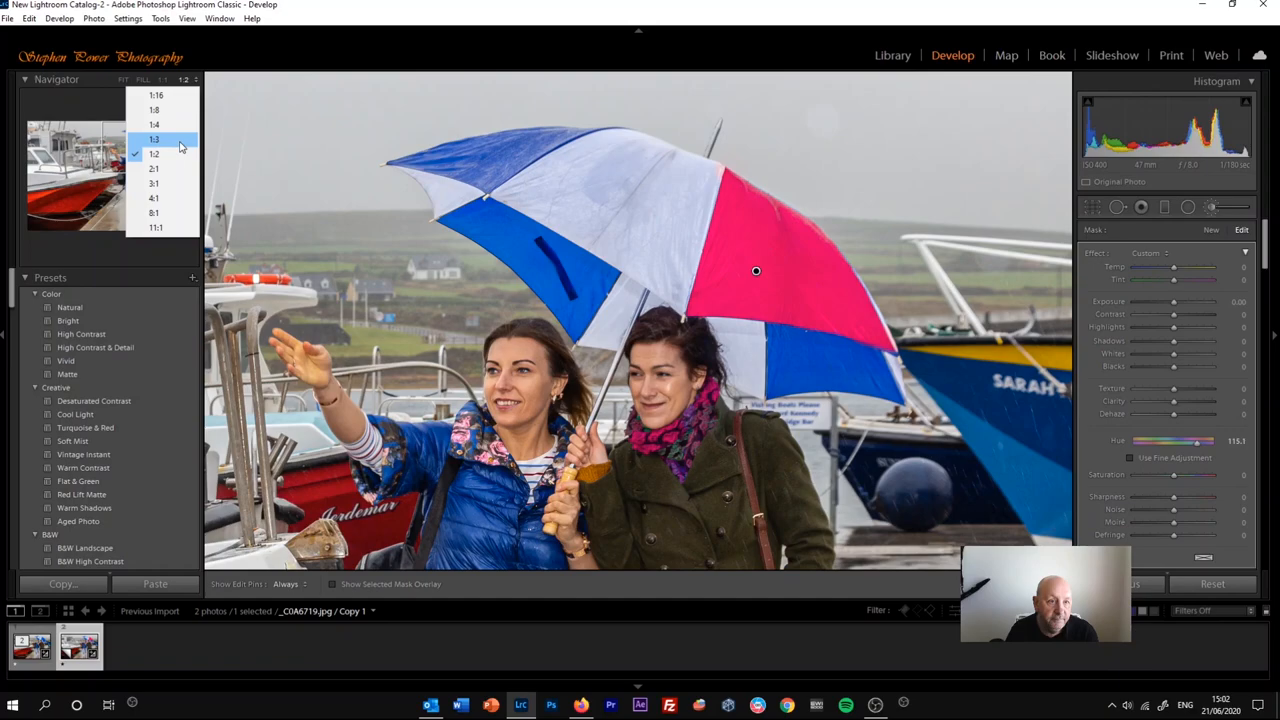
pyautogui.click(152, 168)
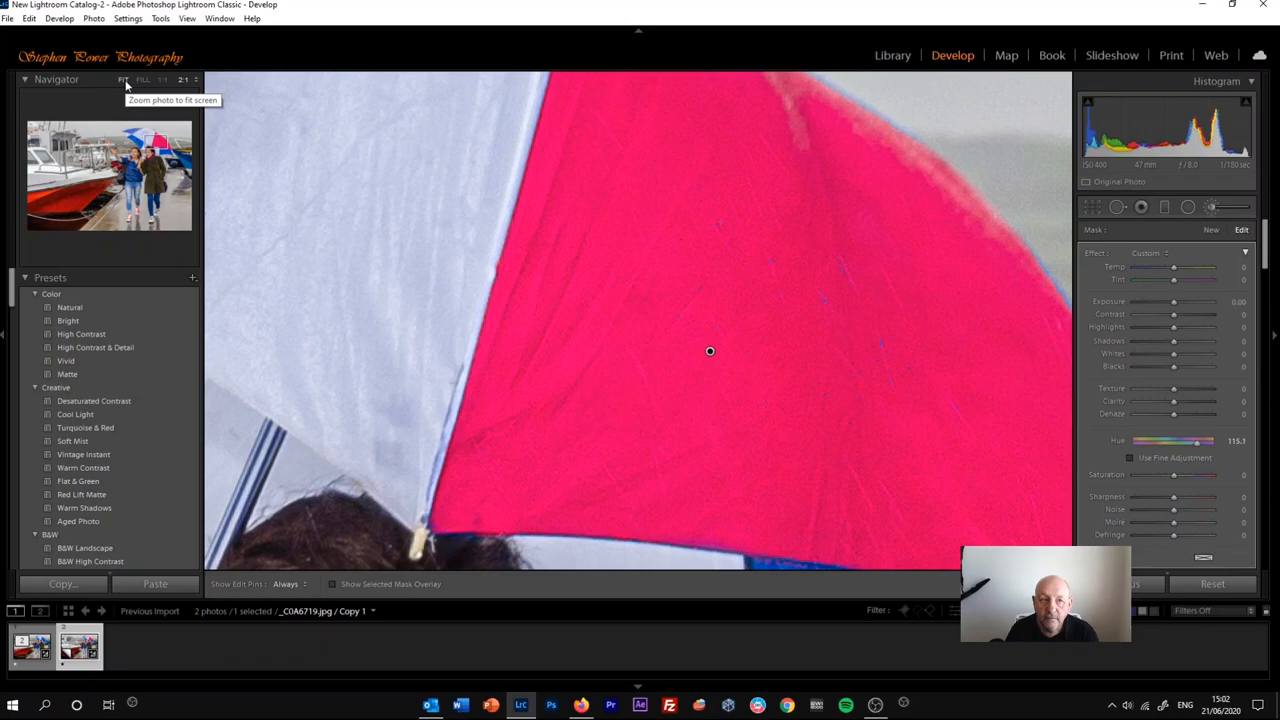
pyautogui.click(122, 80)
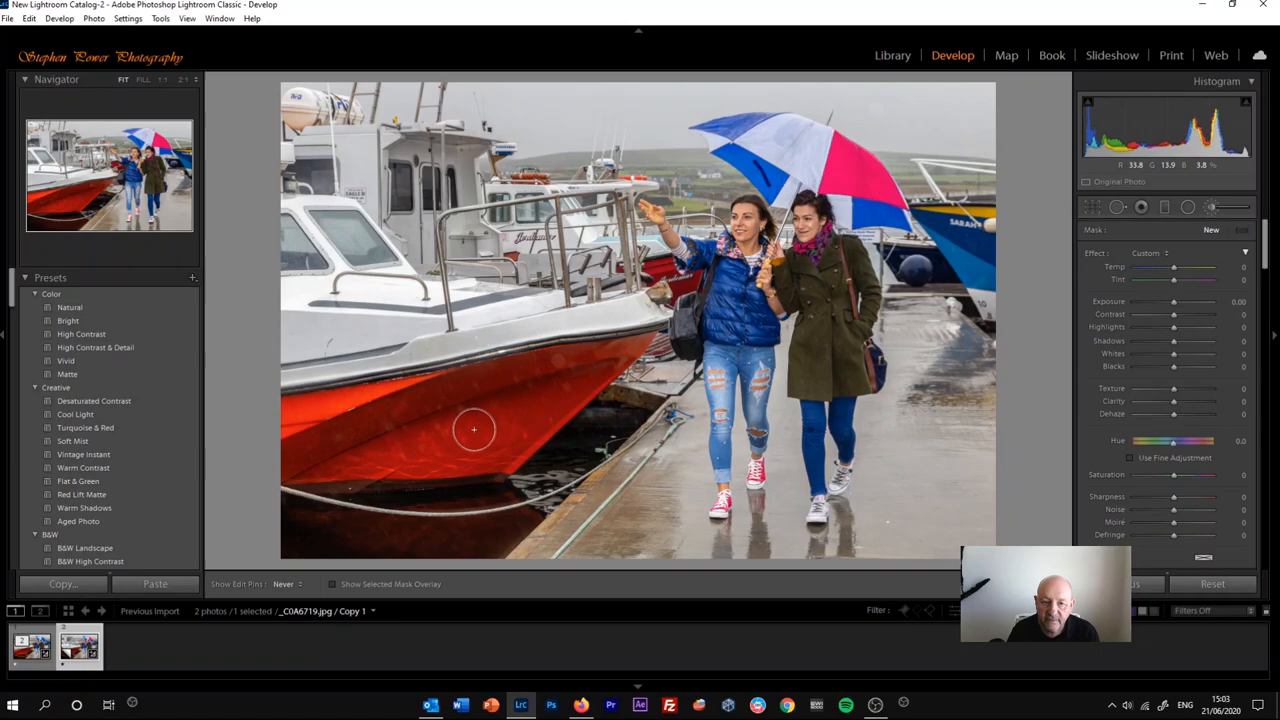
# Step: Brush a new adjustment onto the red hull and shift its hue to green
pyautogui.moveTo(1196, 442); pyautogui.dragTo(1130, 442)
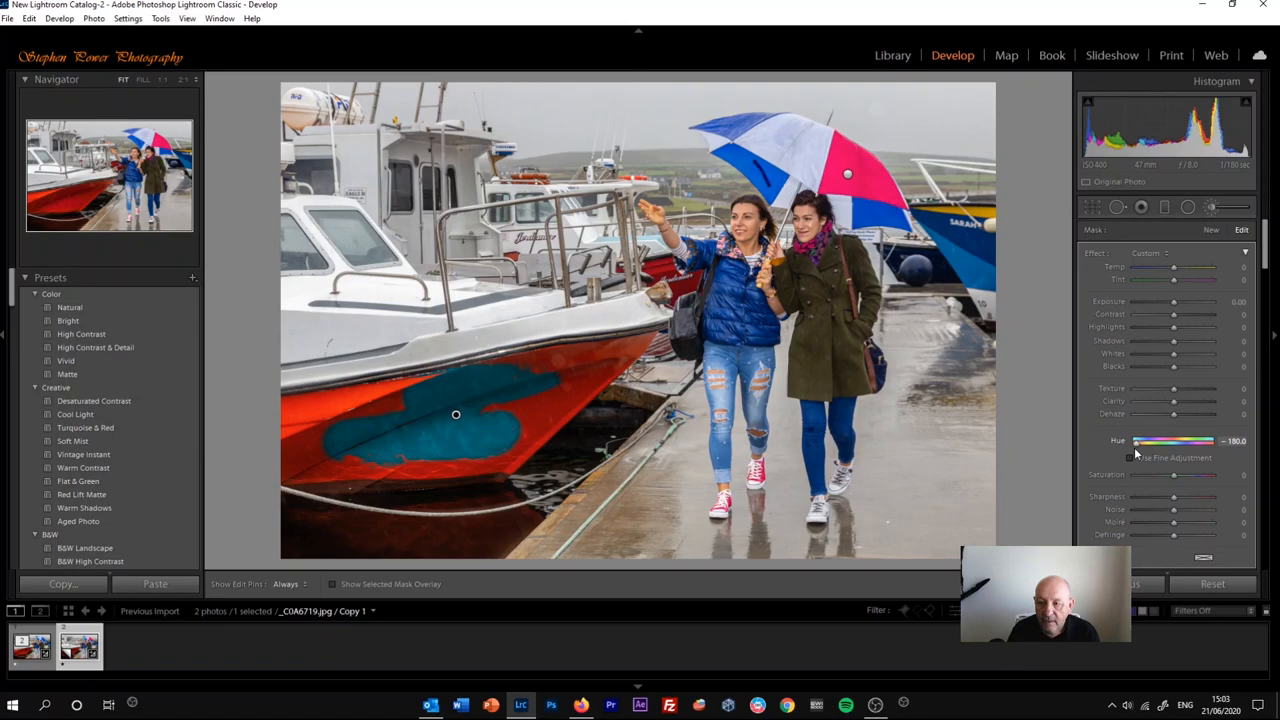
pyautogui.moveTo(1132, 442); pyautogui.dragTo(1200, 442)
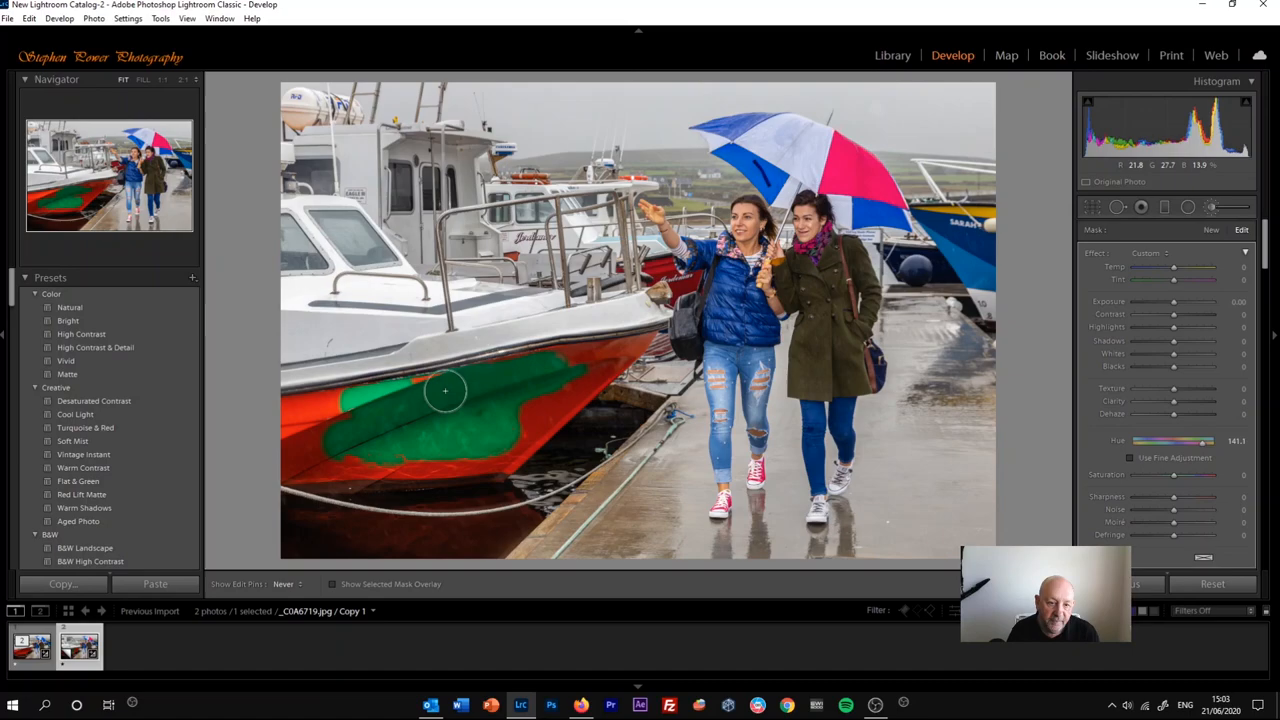
pyautogui.moveTo(444, 390); pyautogui.dragTo(338, 464)
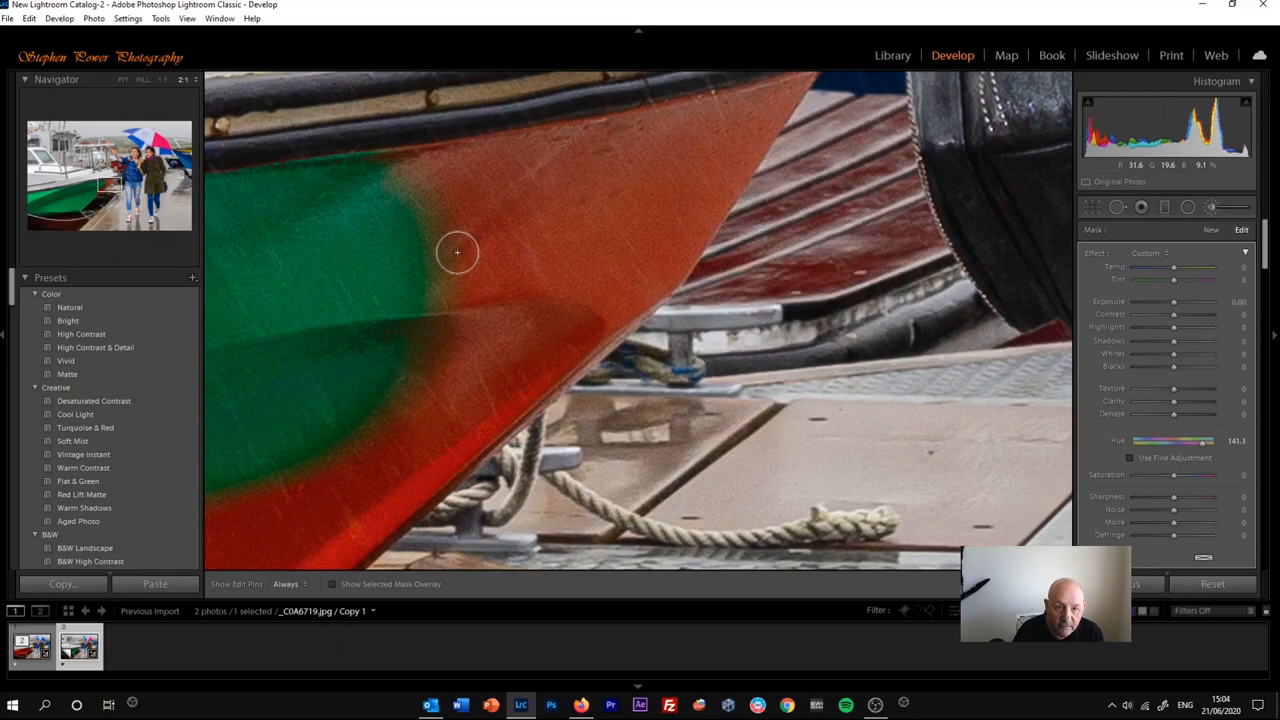
# Step: Brush green over the bow, upper rim, and lower edge of the hull
pyautogui.moveTo(456, 252); pyautogui.dragTo(512, 184)
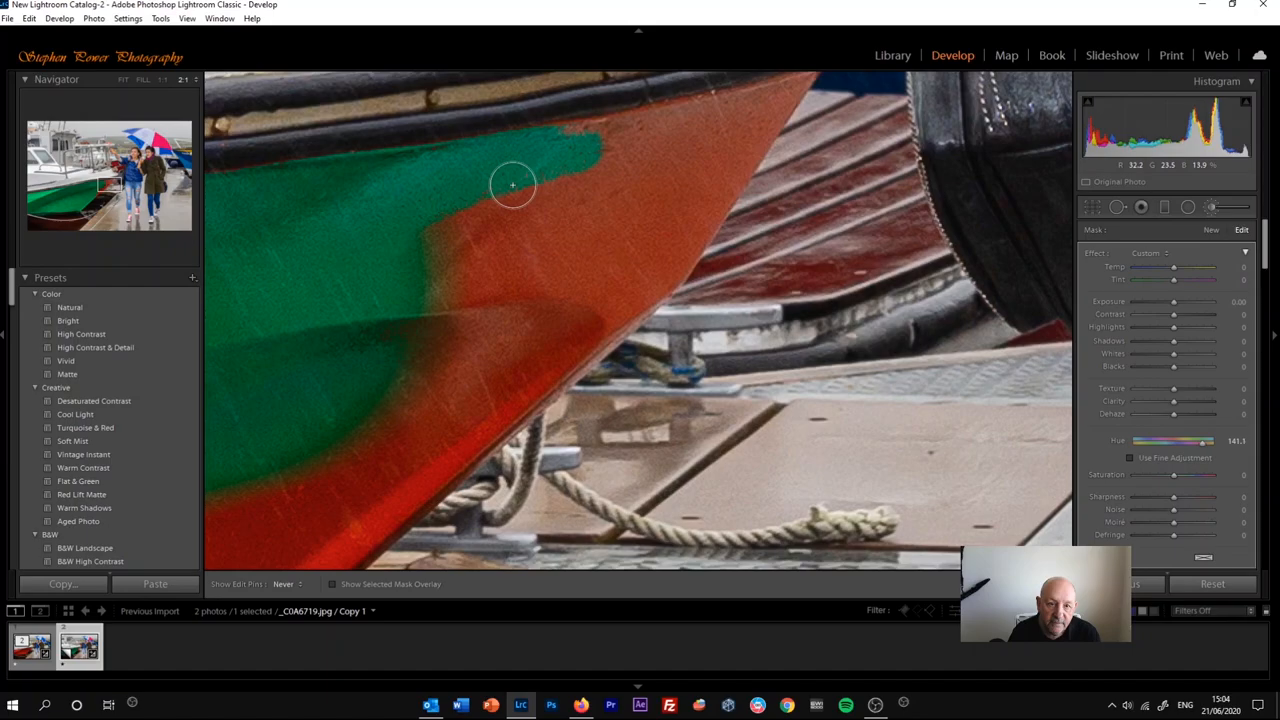
pyautogui.moveTo(512, 184); pyautogui.dragTo(330, 450)
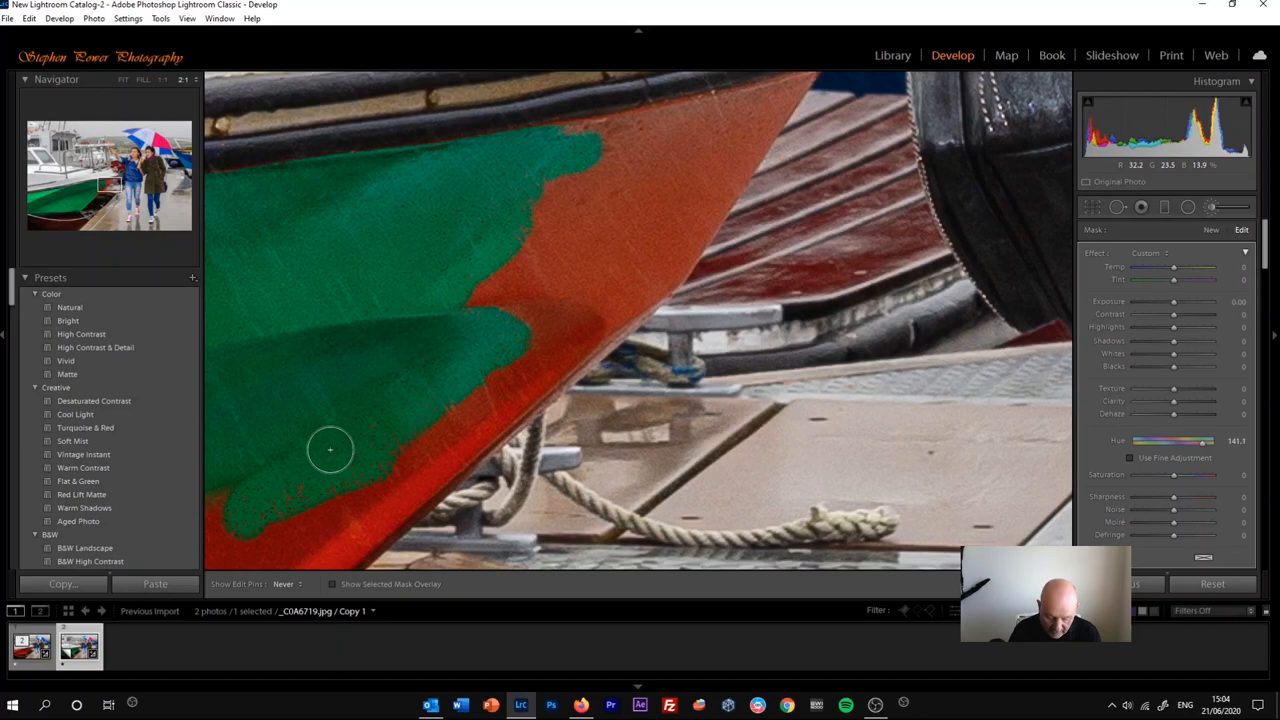
pyautogui.moveTo(330, 450); pyautogui.dragTo(274, 552)
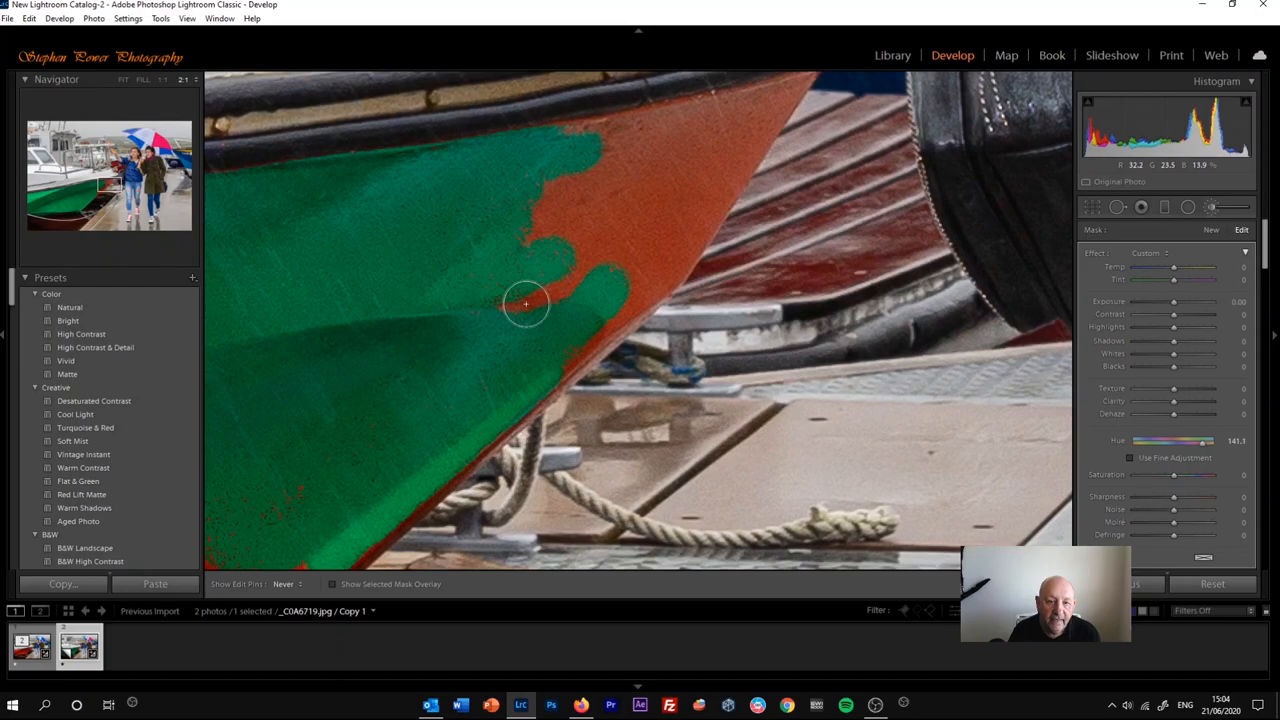
pyautogui.moveTo(528, 304); pyautogui.dragTo(728, 112)
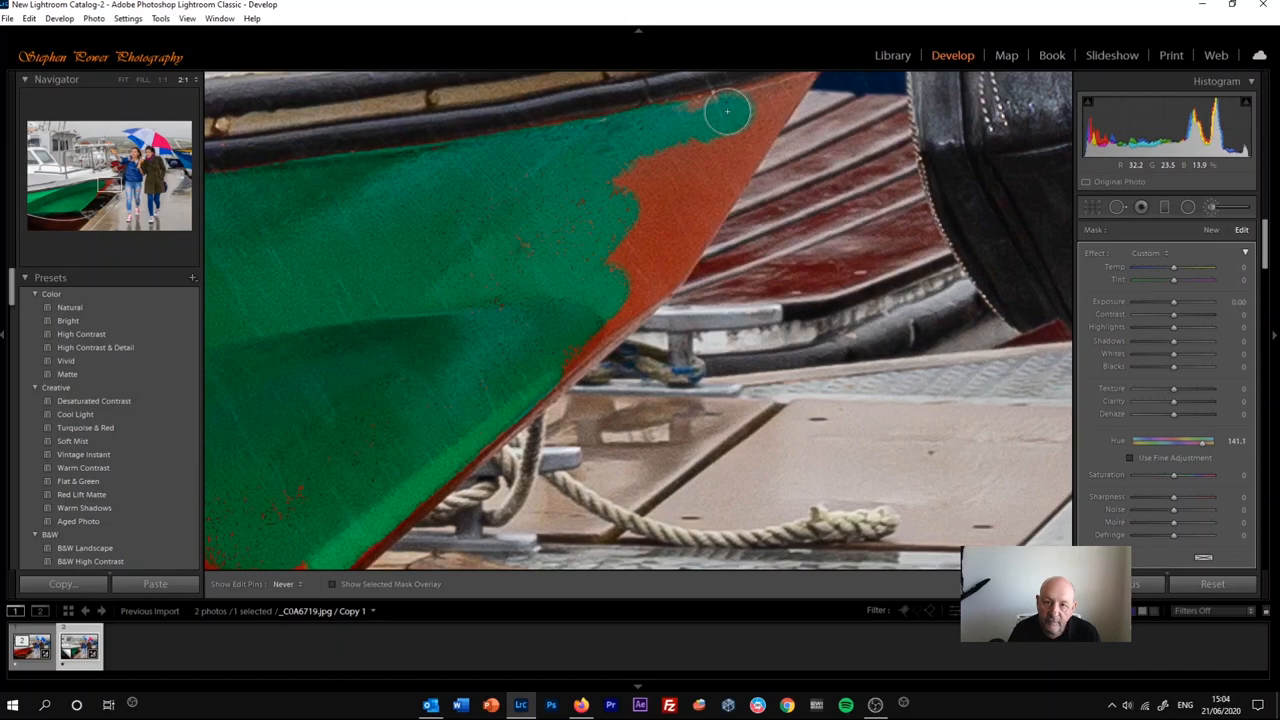
pyautogui.moveTo(728, 110); pyautogui.dragTo(636, 210)
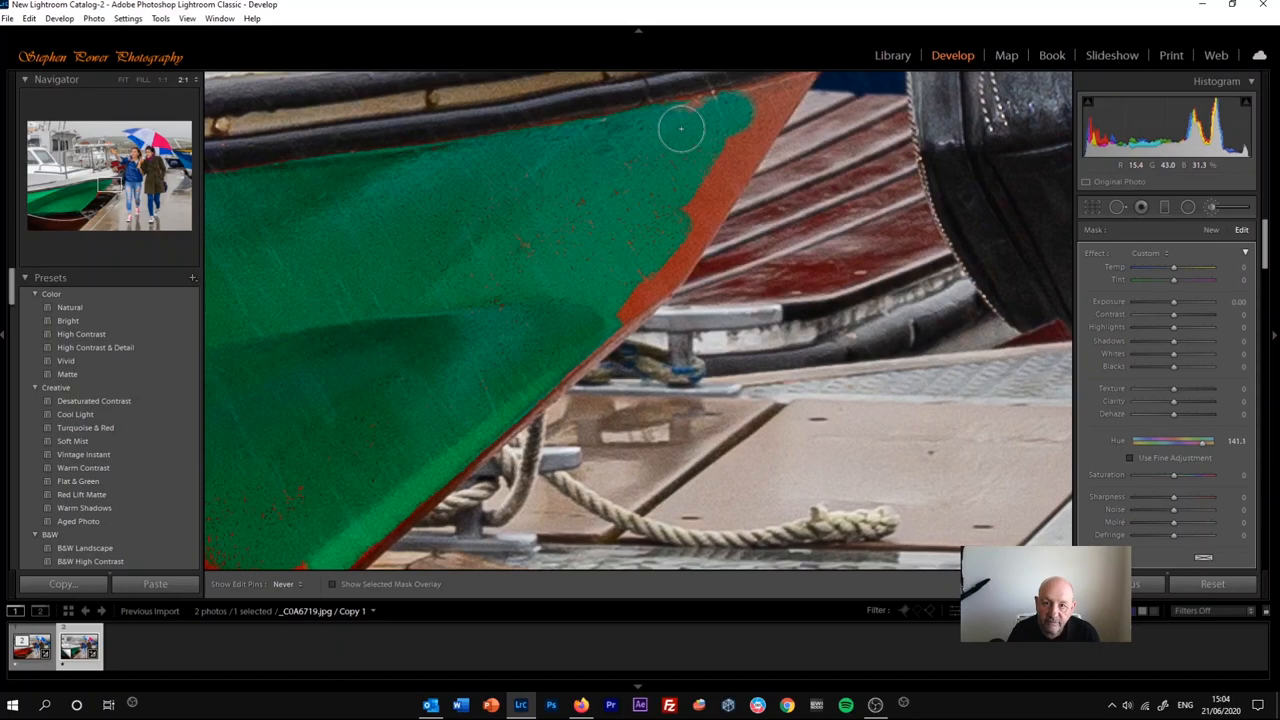
pyautogui.moveTo(680, 128); pyautogui.dragTo(524, 408)
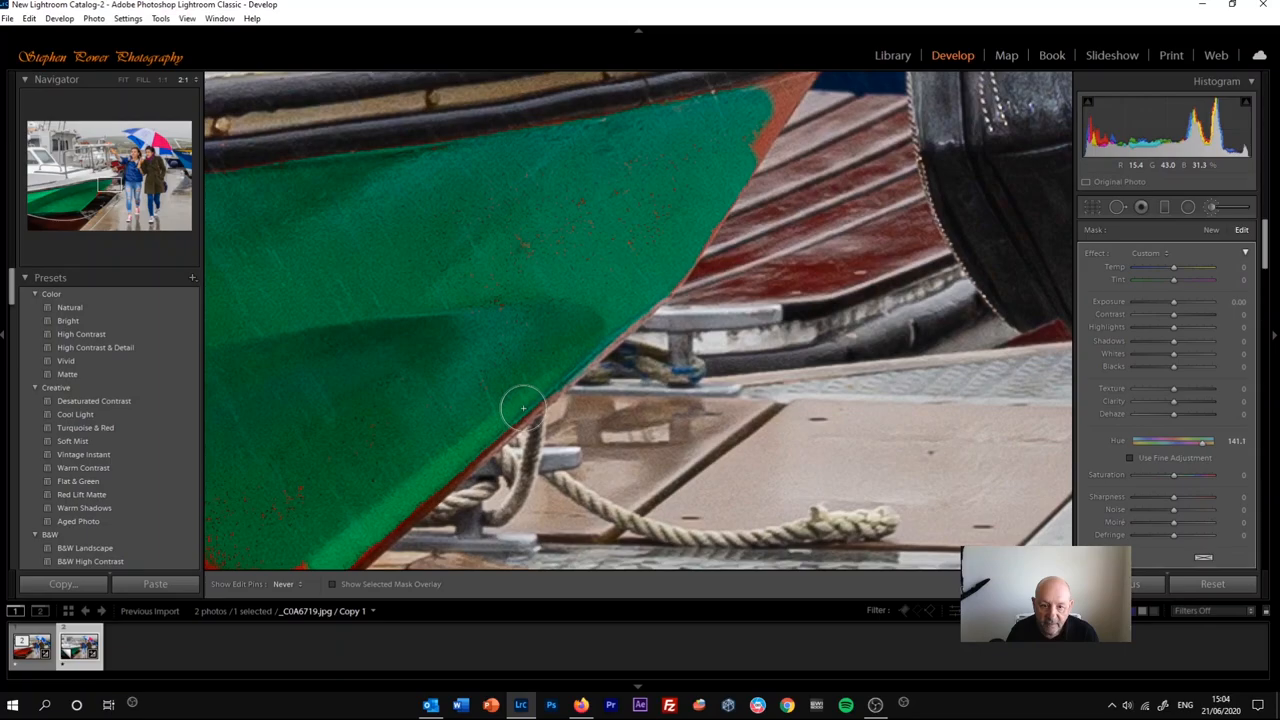
pyautogui.moveTo(524, 408); pyautogui.dragTo(292, 524)
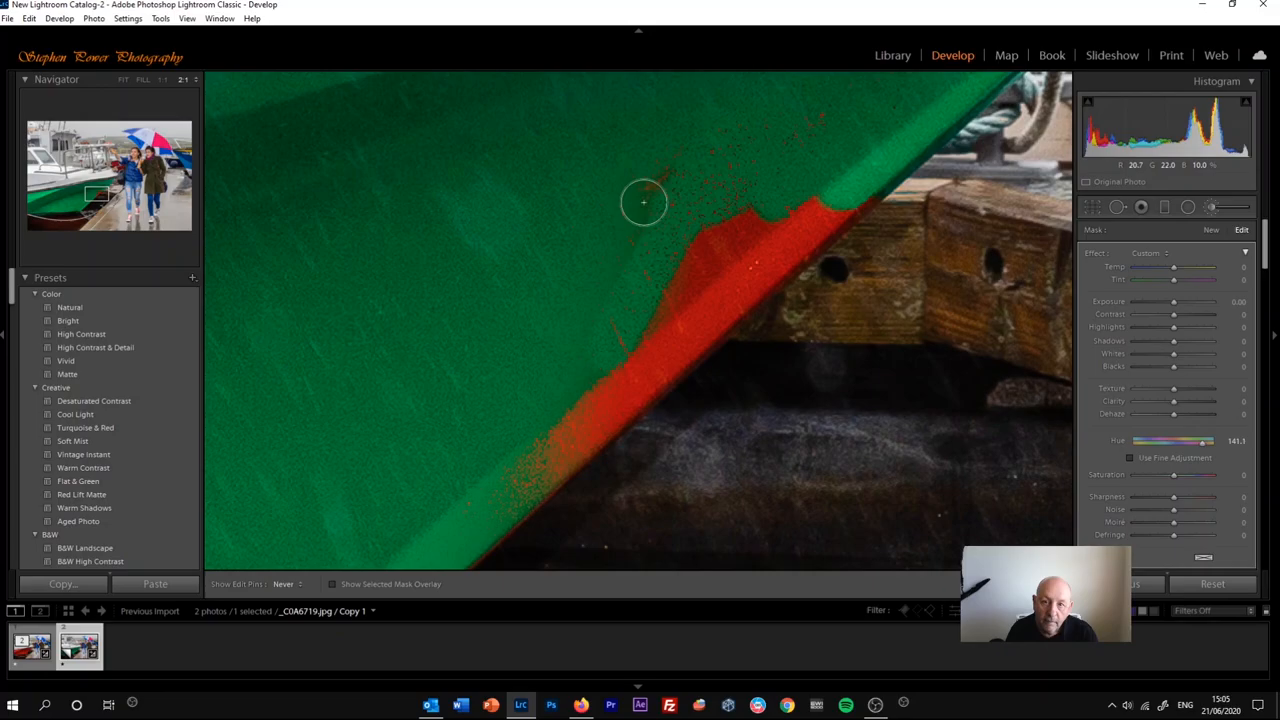
# Step: Brush green over the last red strips along the hull edge
pyautogui.moveTo(644, 204); pyautogui.dragTo(736, 324)
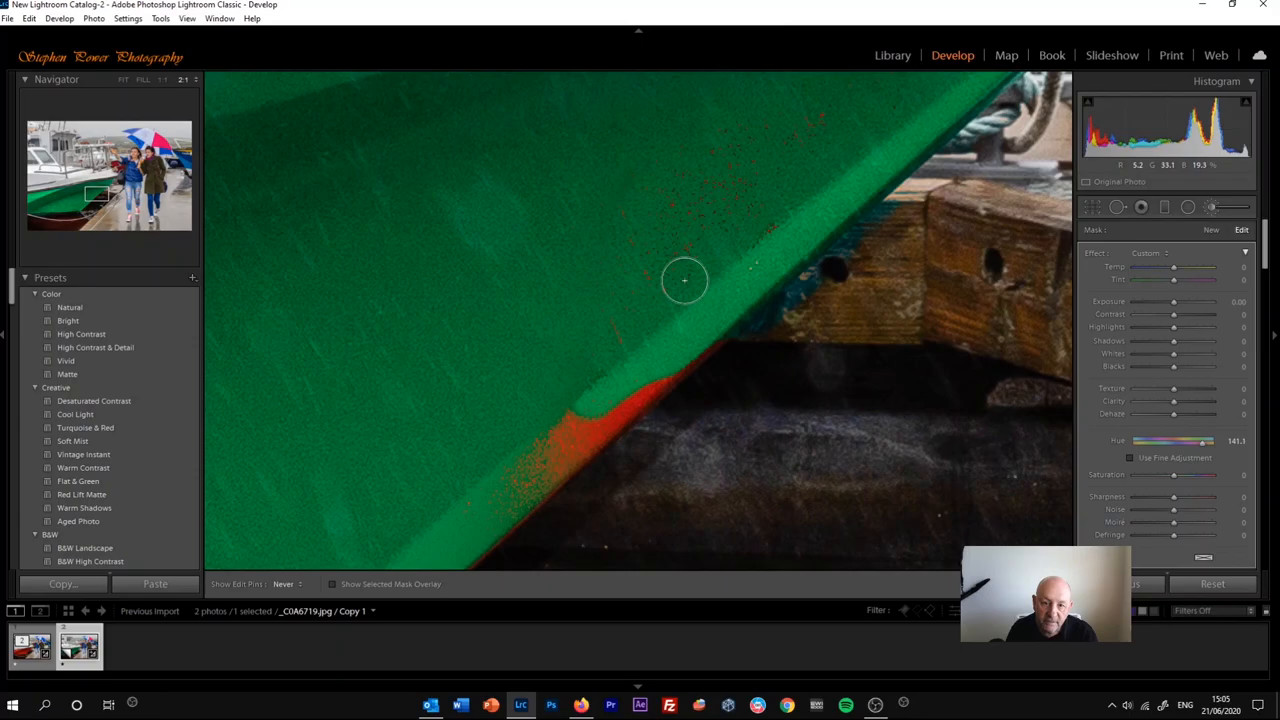
pyautogui.moveTo(684, 280); pyautogui.dragTo(718, 292)
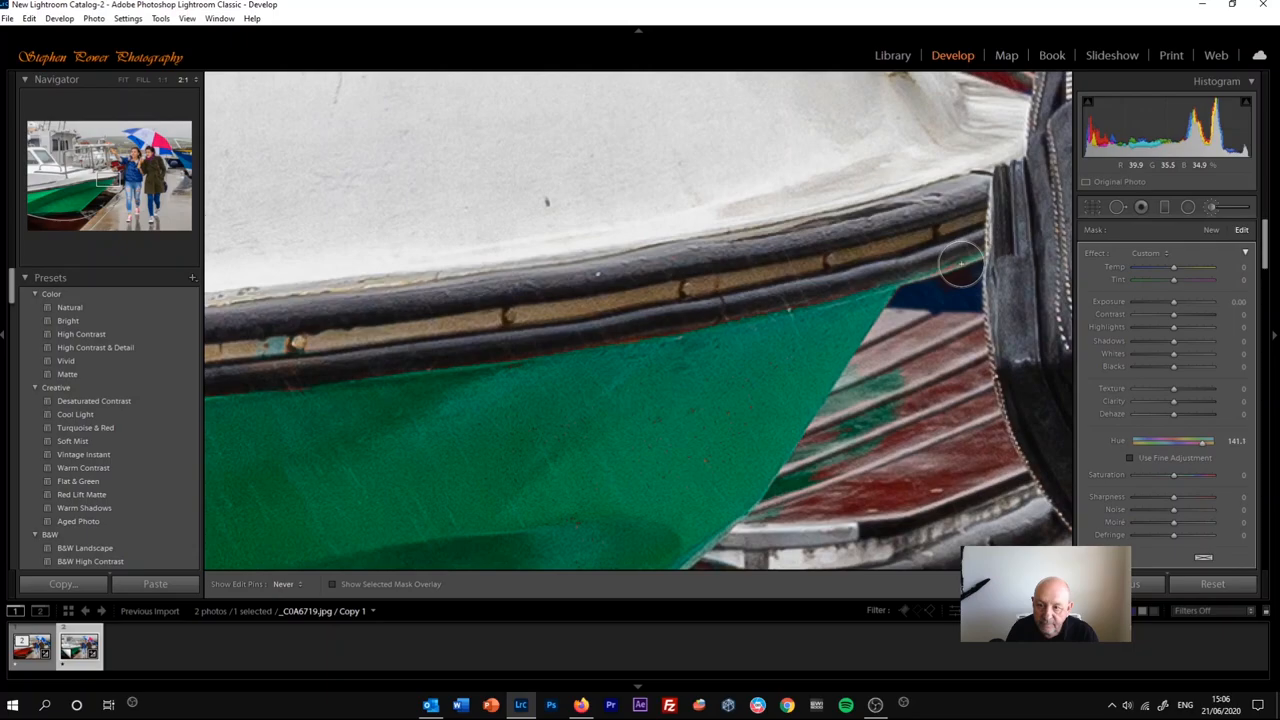
pyautogui.click(1130, 458)
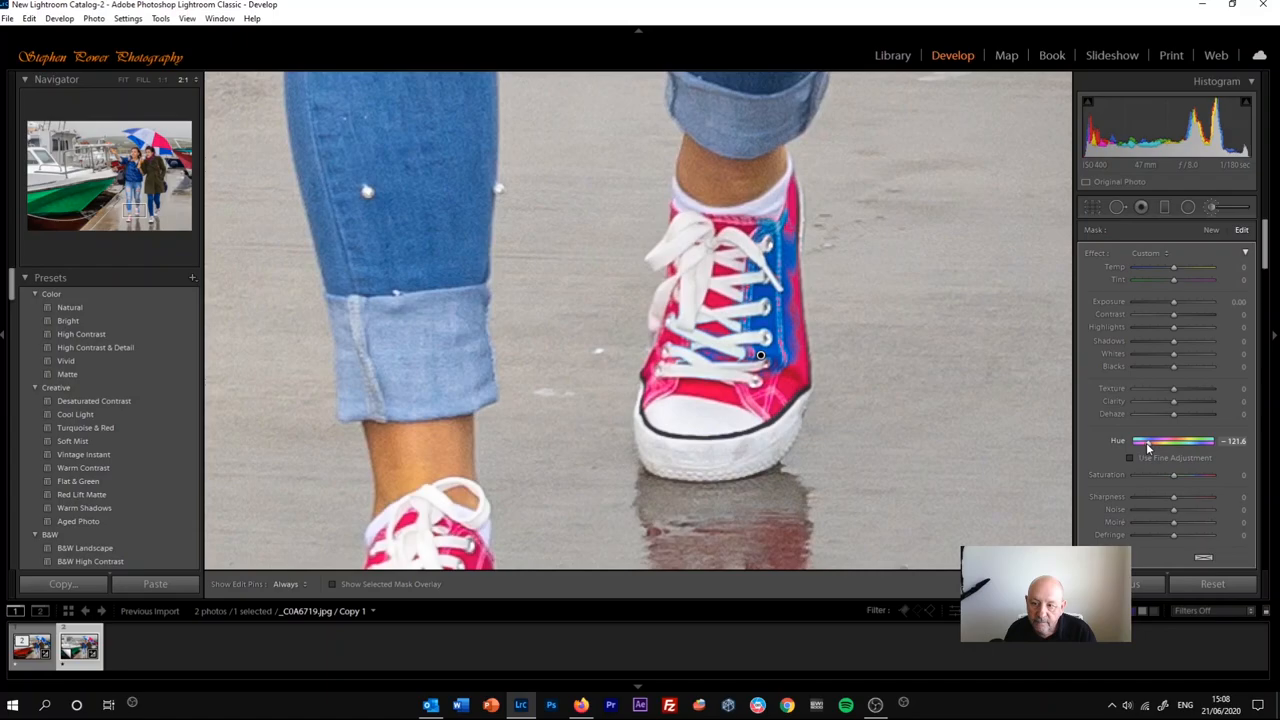
# Step: Shift the brushed shoes' hue until they look purple
pyautogui.moveTo(1176, 442); pyautogui.dragTo(1156, 442)
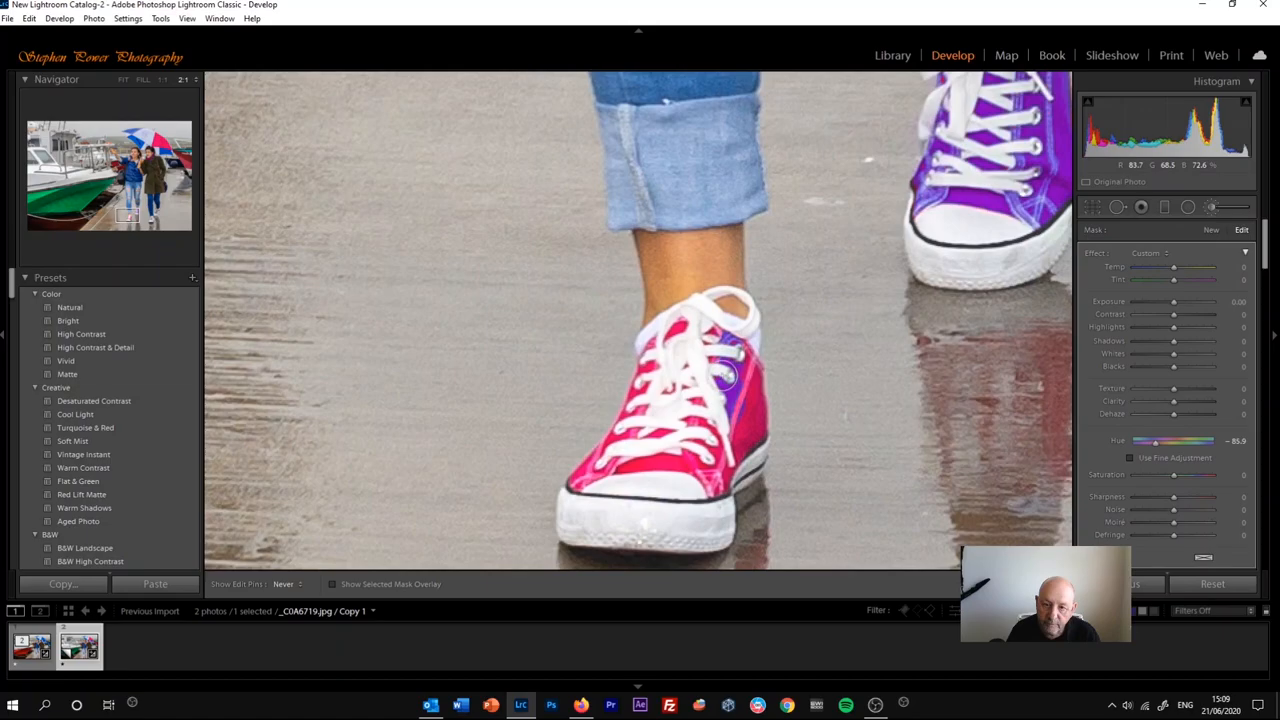
pyautogui.moveTo(724, 376); pyautogui.dragTo(720, 450)
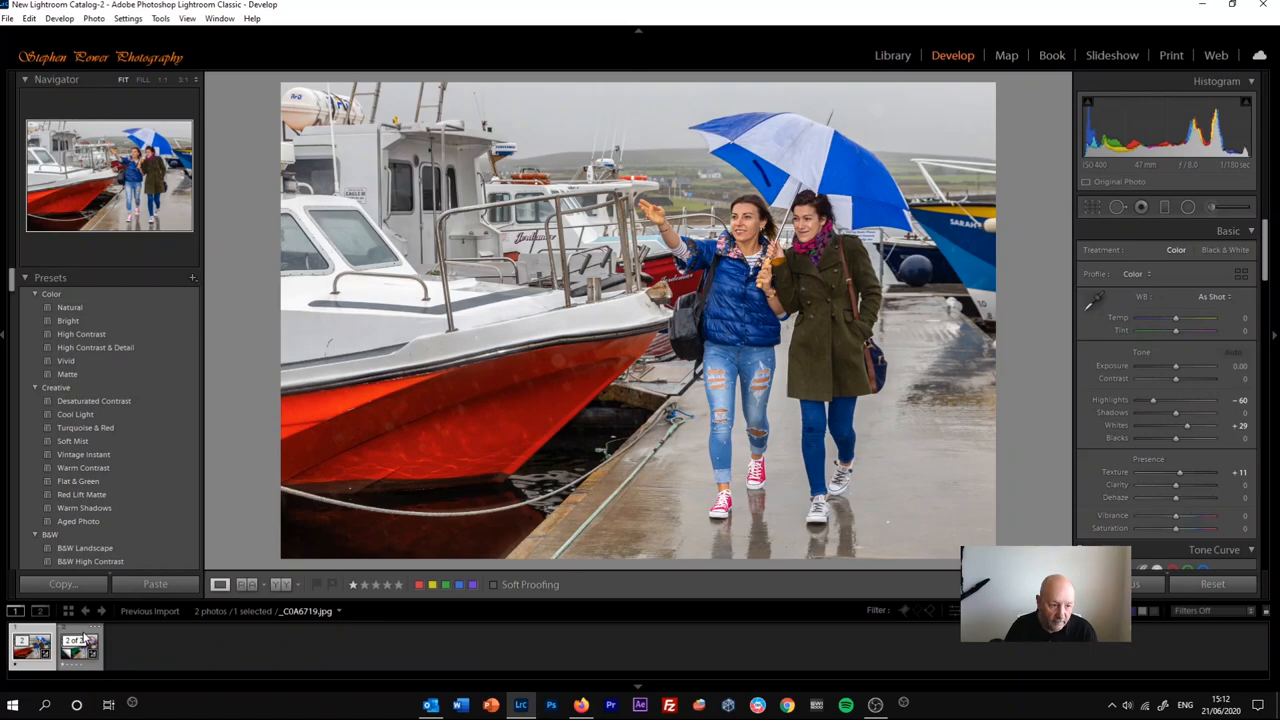
# Step: Show the original and the recoloured copy side by side in Compare view
pyautogui.click(892, 56)
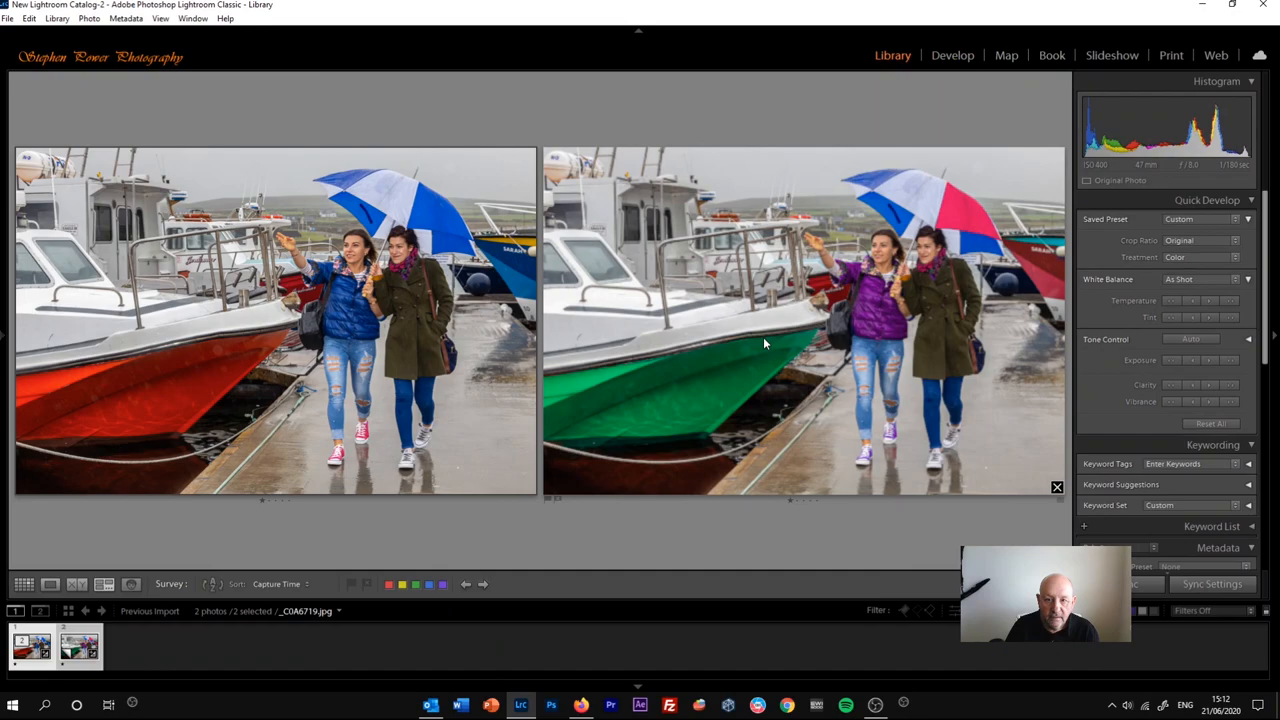